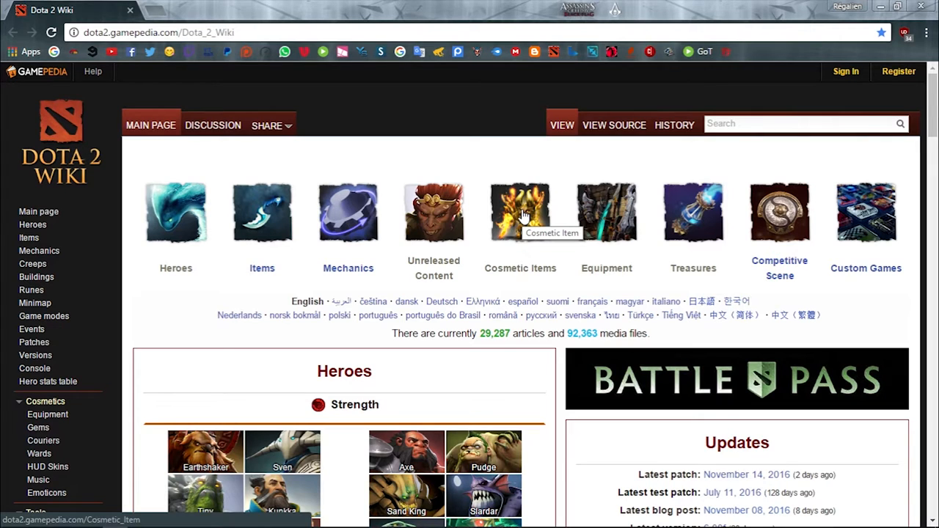
Browse from the wiki's Cosmetic Items page down to the Weather Effects category
left_click(520, 213)
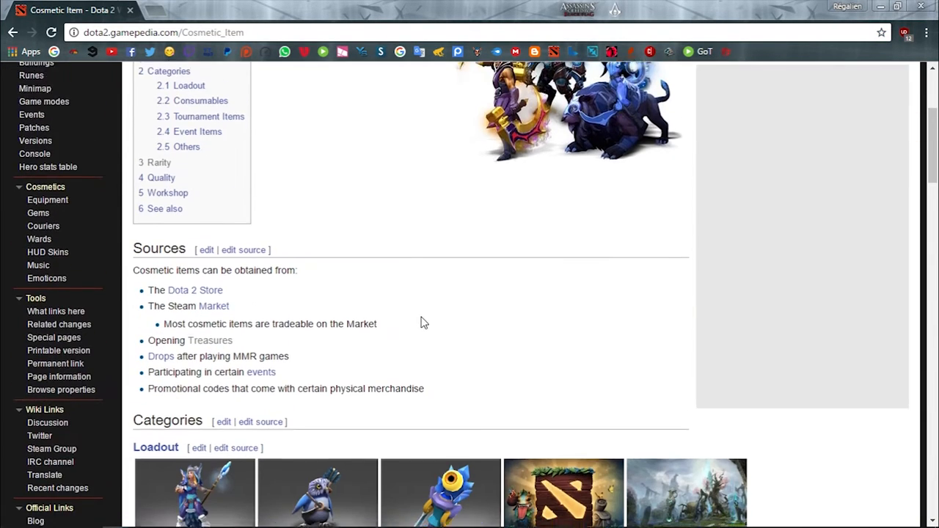
scroll("down", 3)
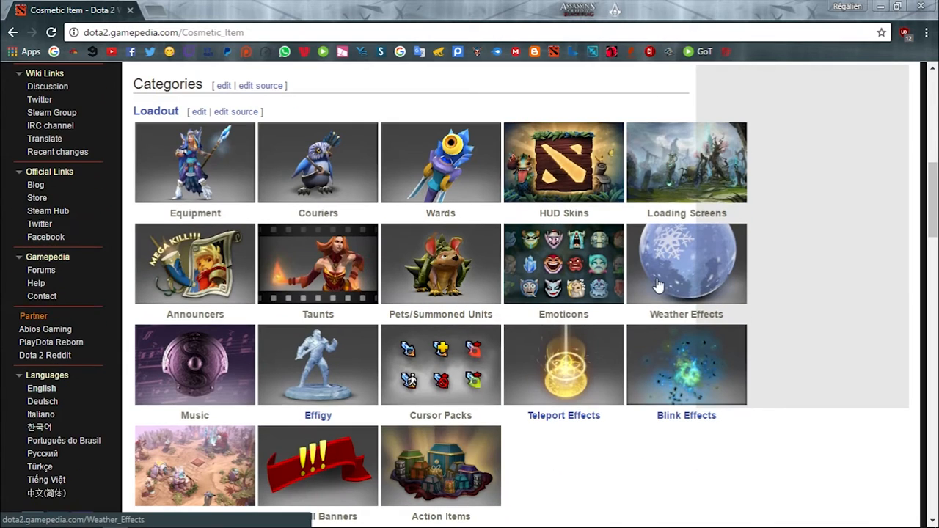
left_click(686, 264)
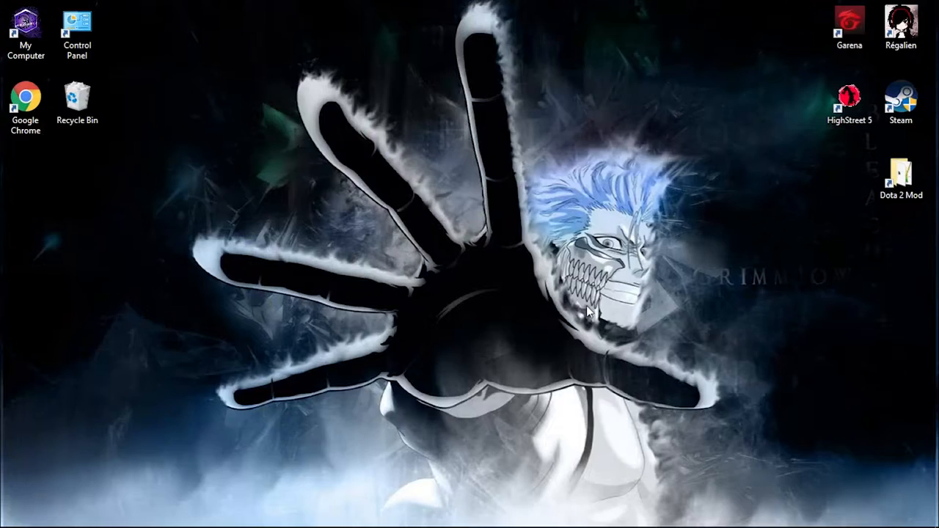
mouse_move(821, 198)
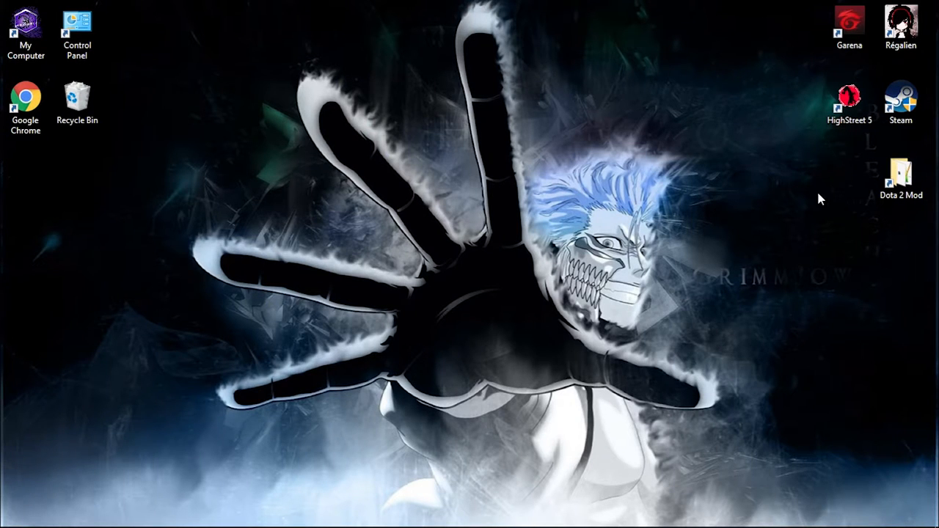
Open the Dota 2 Mod folder from its desktop shortcut
left_click(900, 172)
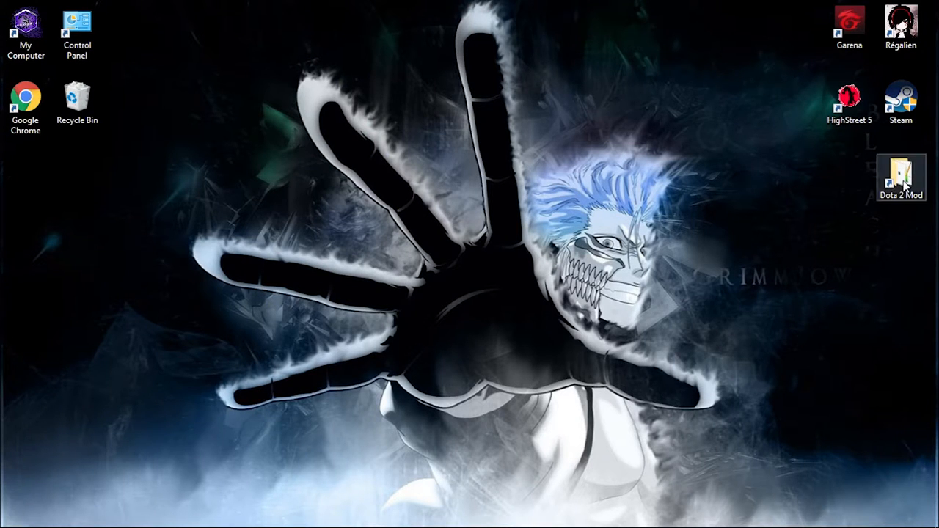
mouse_move(901, 176)
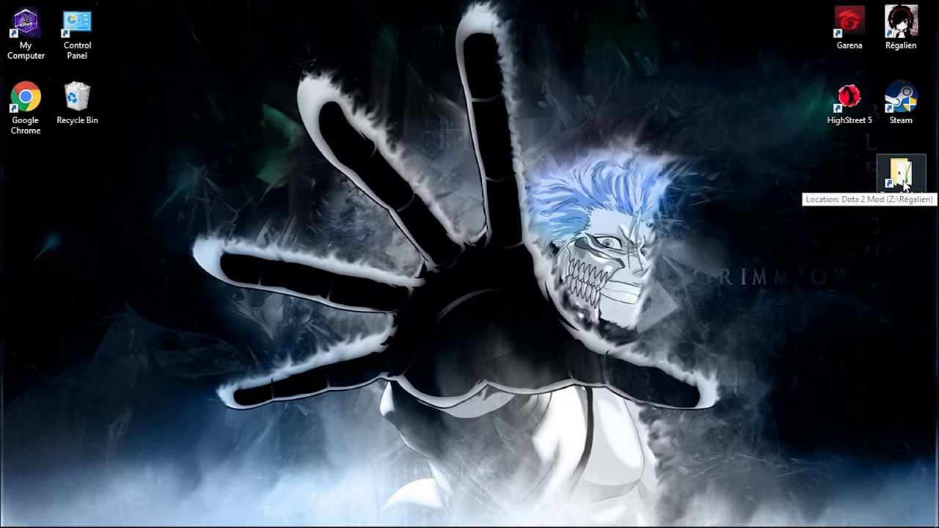
double_click(900, 176)
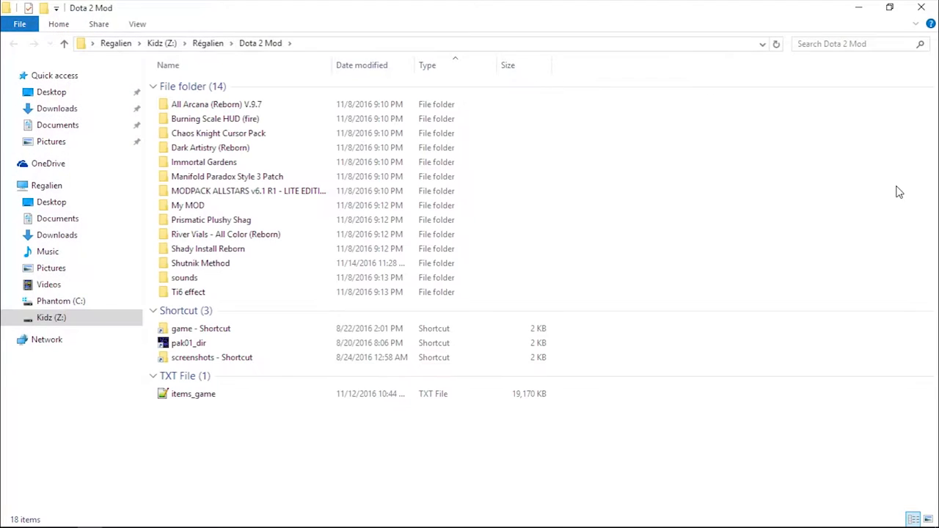
mouse_move(796, 202)
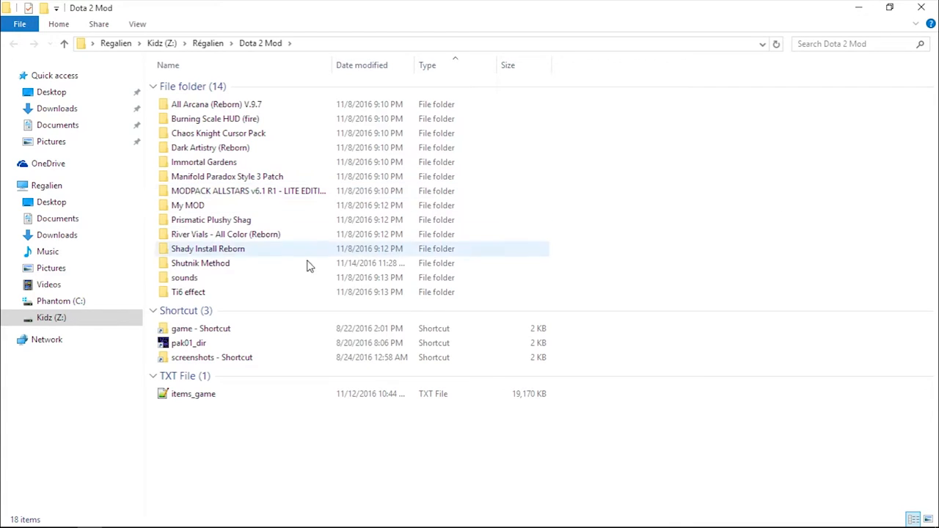
Select the pak01_dir archive shortcut among the folder's shortcuts
left_click(188, 342)
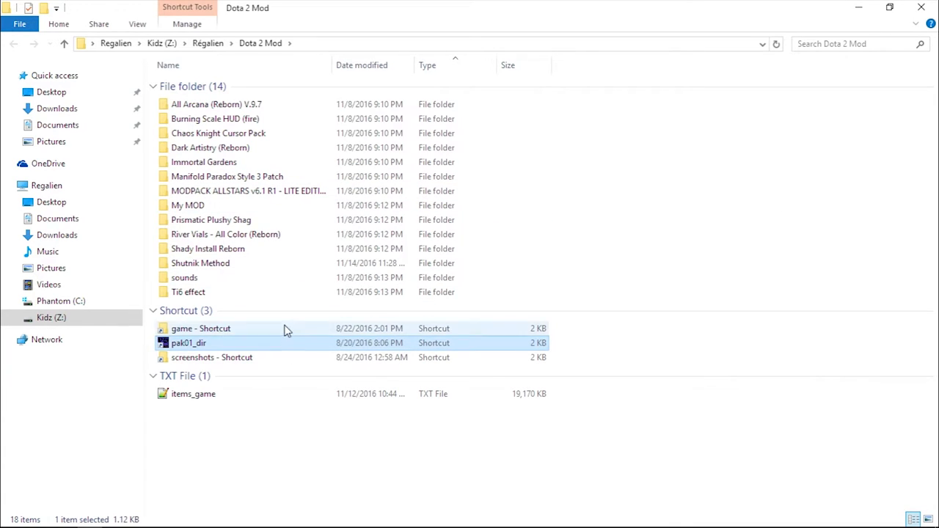
left_click(200, 328)
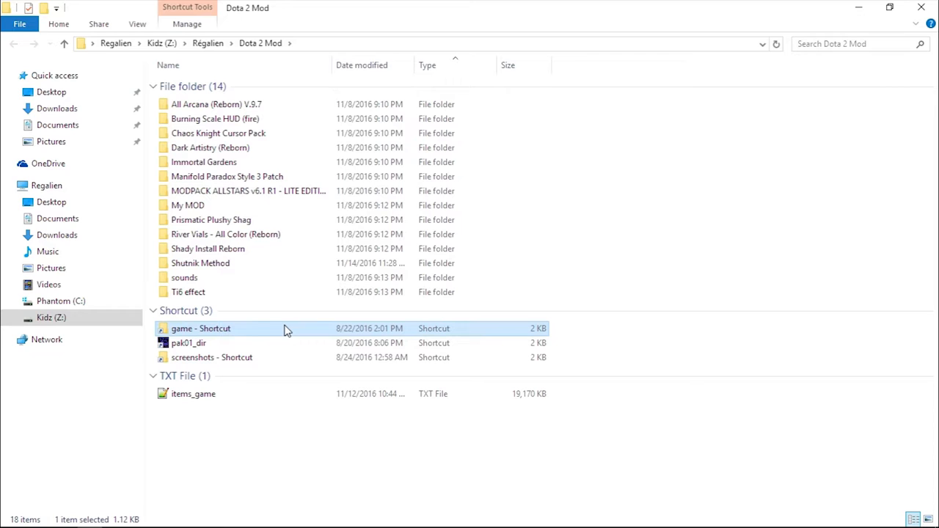
left_click(212, 357)
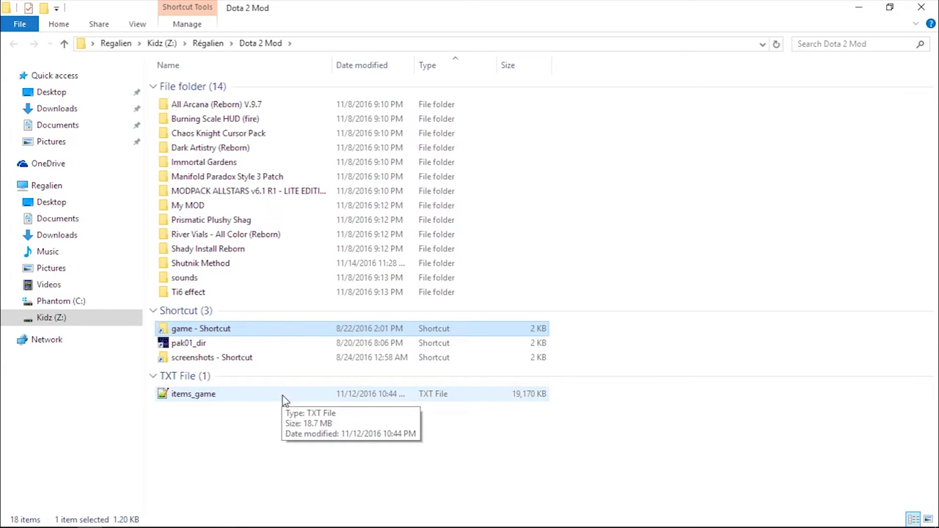
left_click(205, 343)
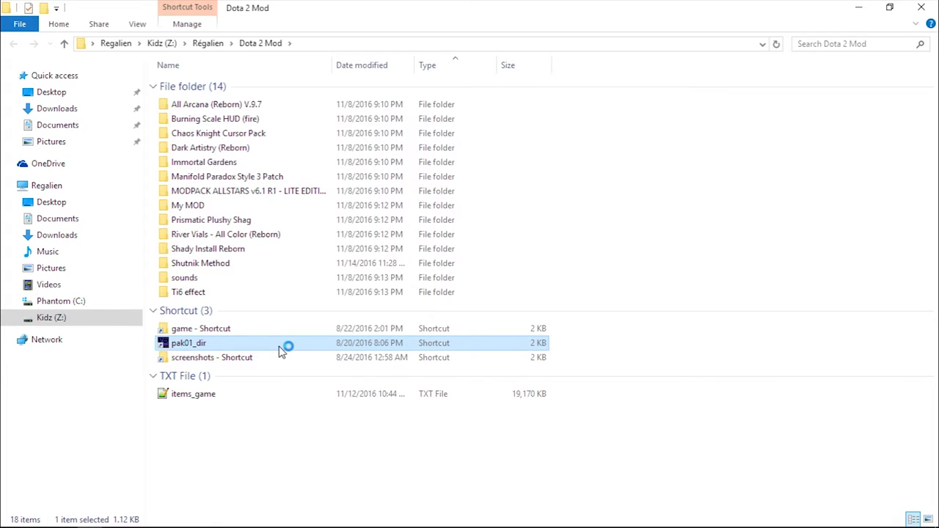
Open pak01_dir in GCFScape and extract items_game.txt from scripts/items
double_click(188, 342)
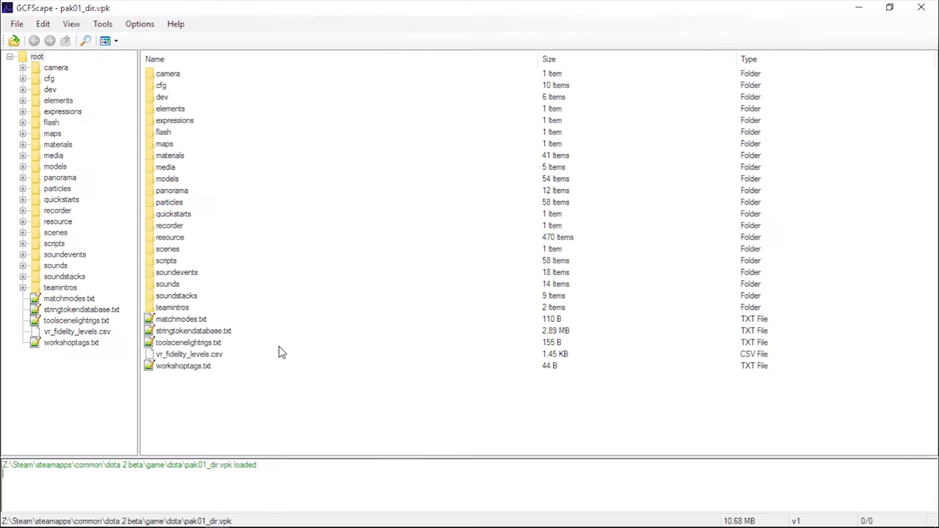
mouse_move(171, 267)
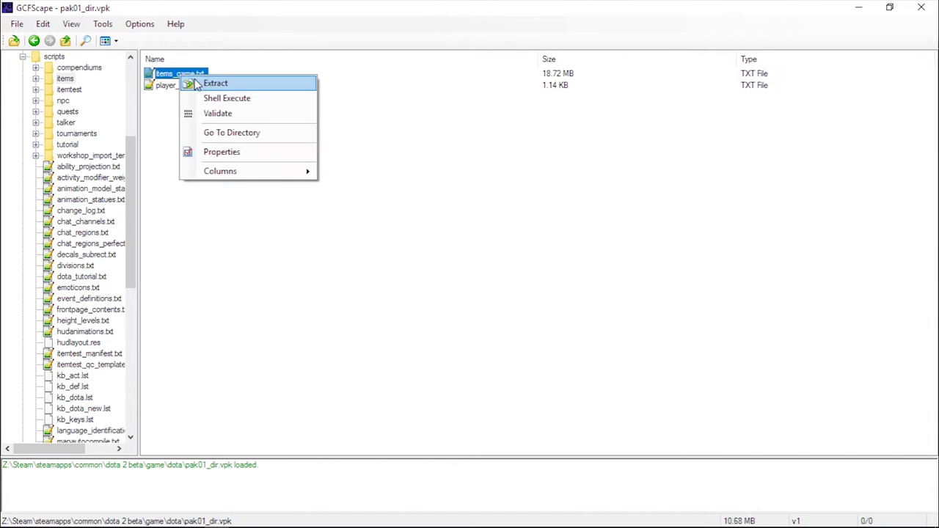
left_click(215, 83)
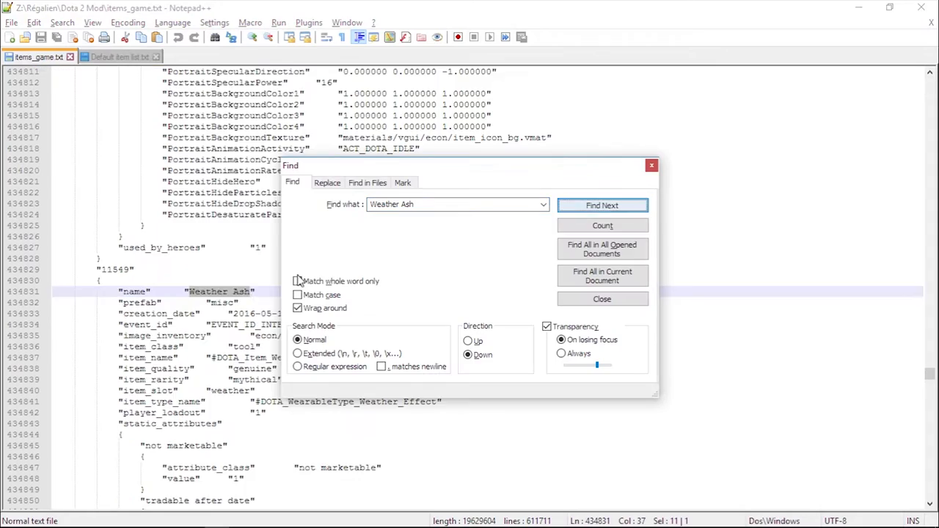
left_click(602, 205)
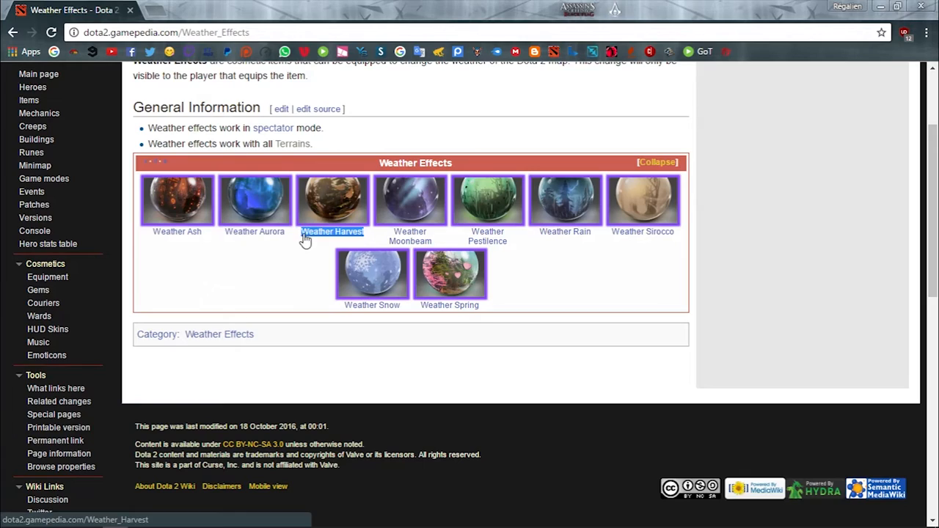
mouse_move(410, 236)
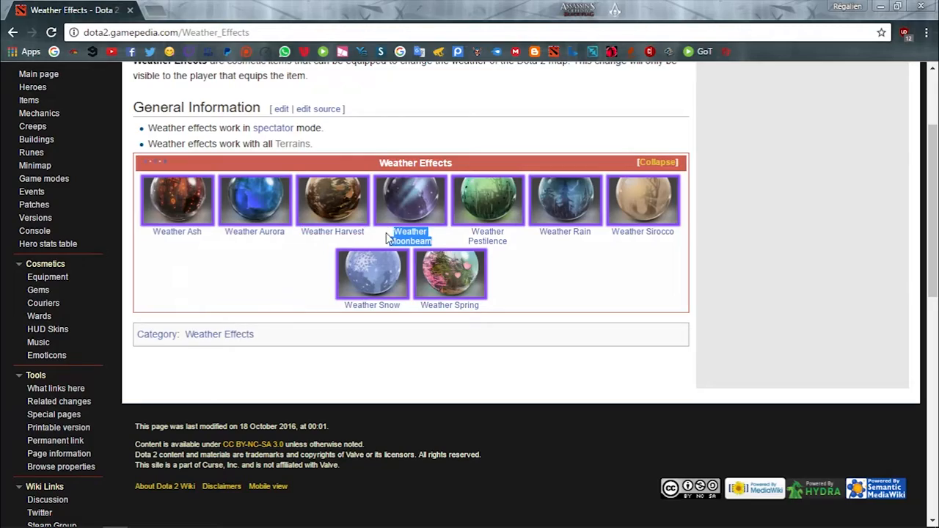
mouse_move(488, 236)
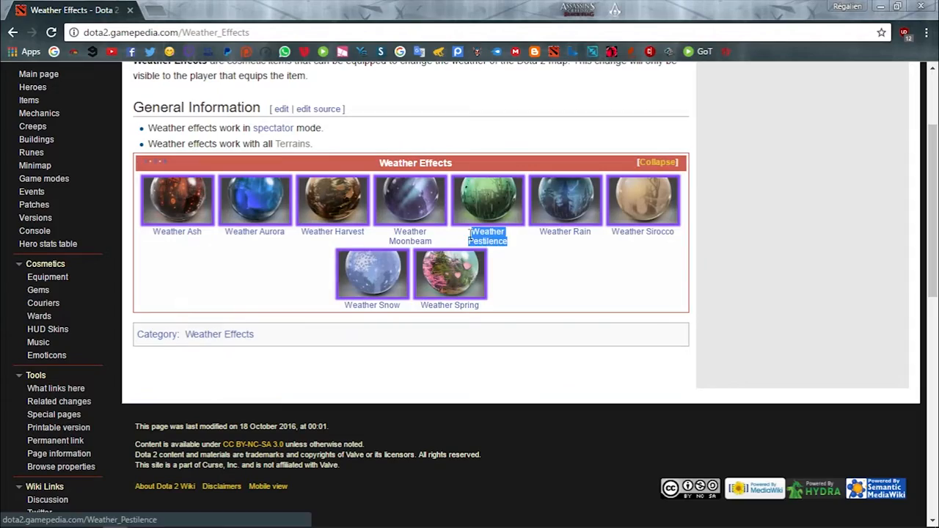
mouse_move(565, 231)
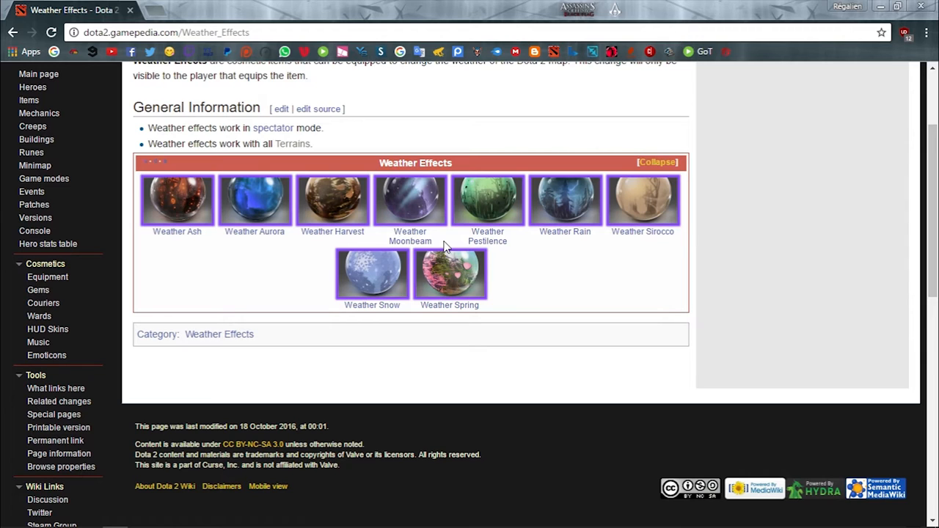
mouse_move(410, 236)
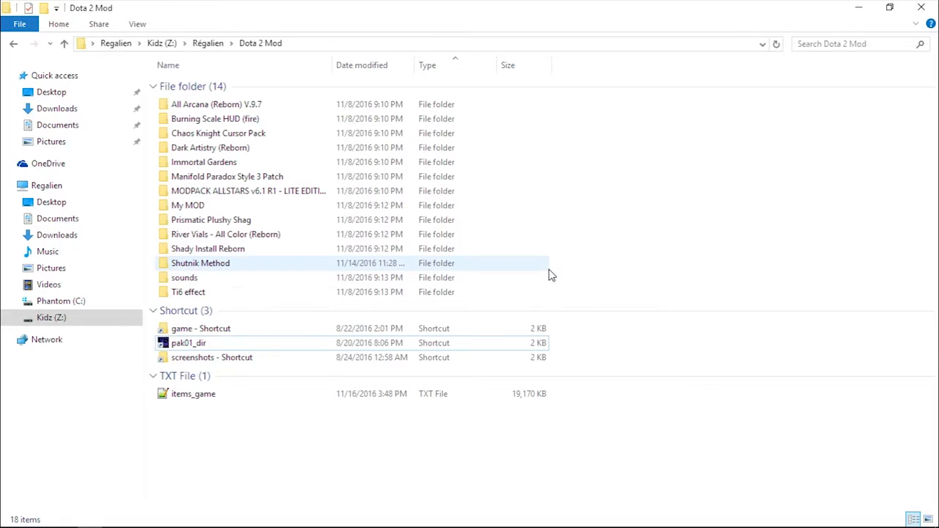
Select items_game, then navigate into Shutnik Method's pak01_dir subfolder
left_click(193, 394)
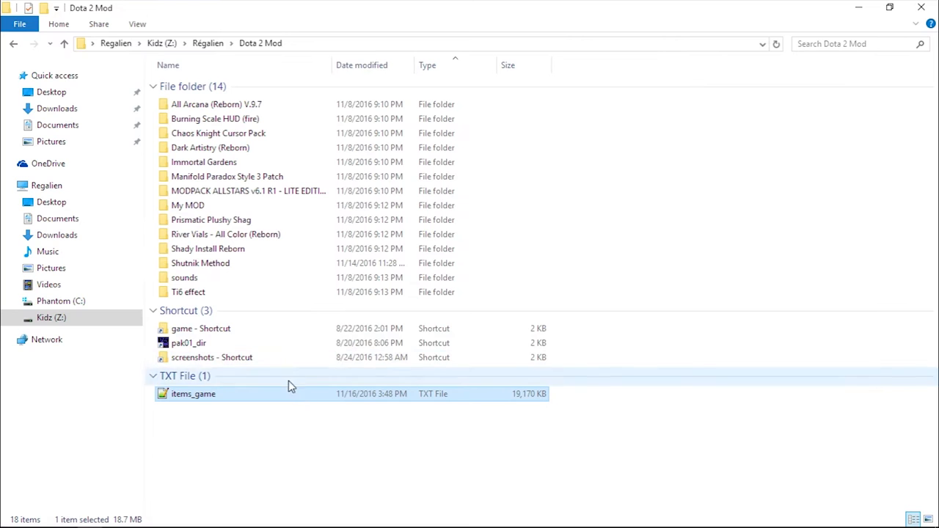
left_click(200, 263)
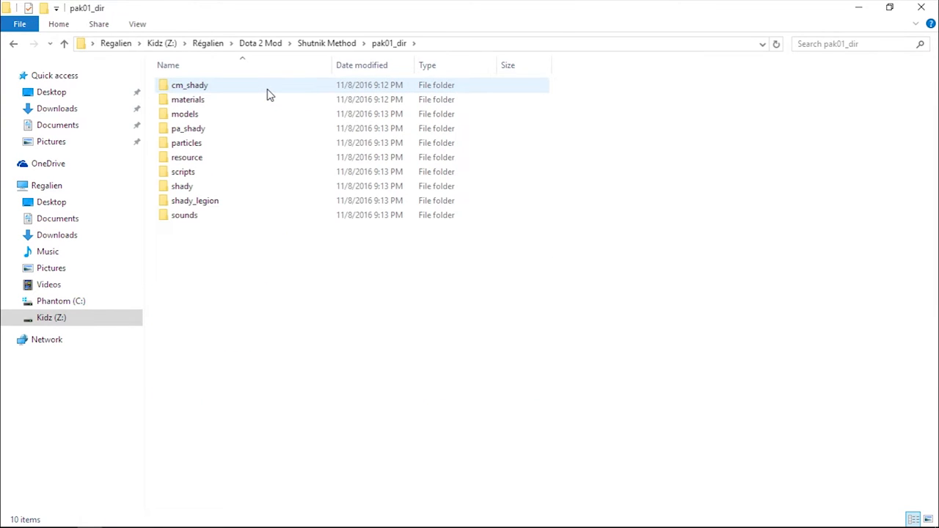
double_click(190, 84)
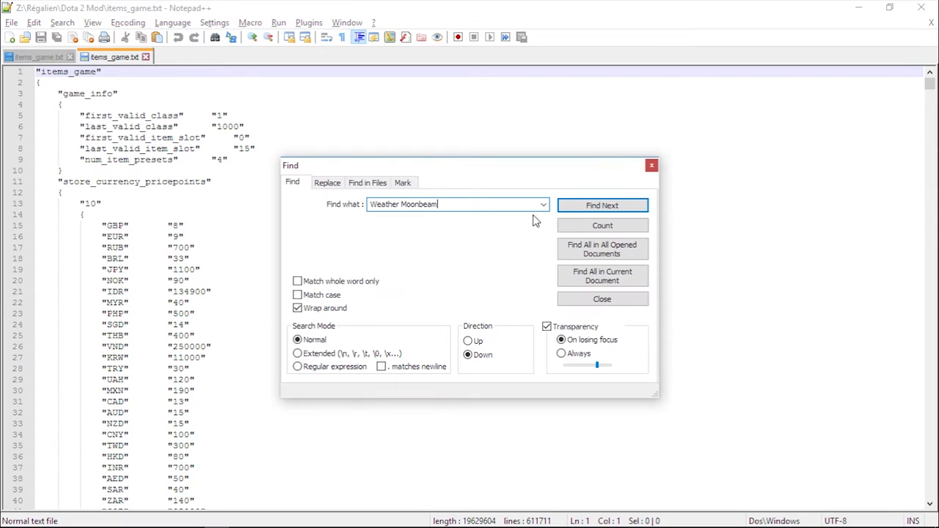
Bring up the Shutnik Method items_game.txt and enter 'Defau' as the search text
left_click(601, 206)
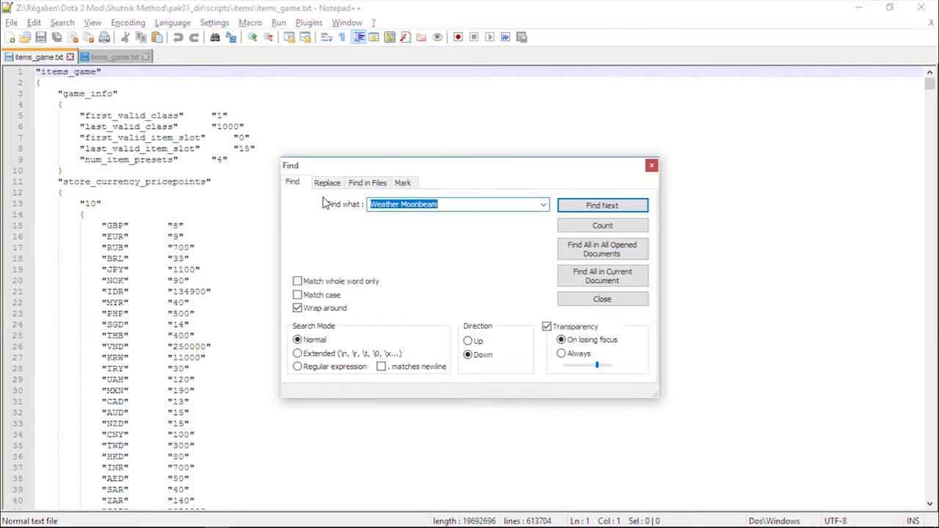
type("Default Weather")
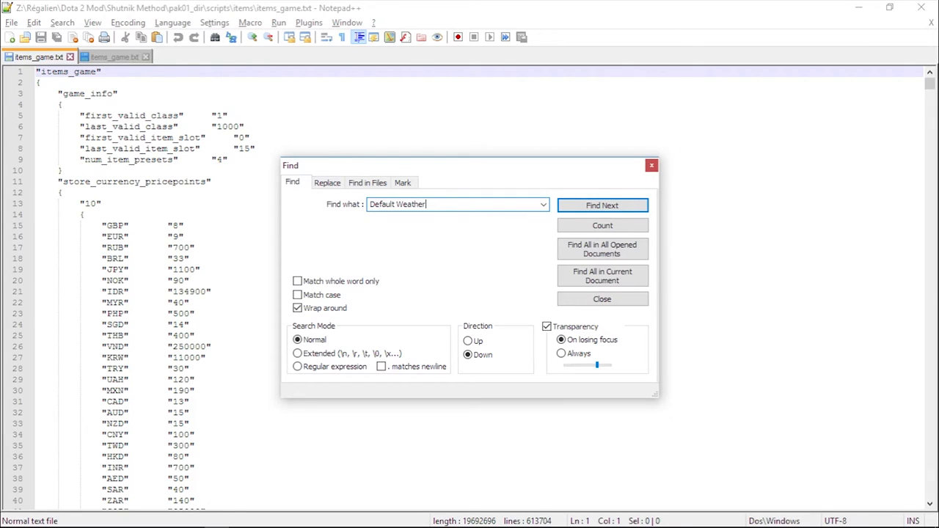
Search for Default Weather, run the create-vpk batch, and return to Dota 2 Mod
left_click(602, 205)
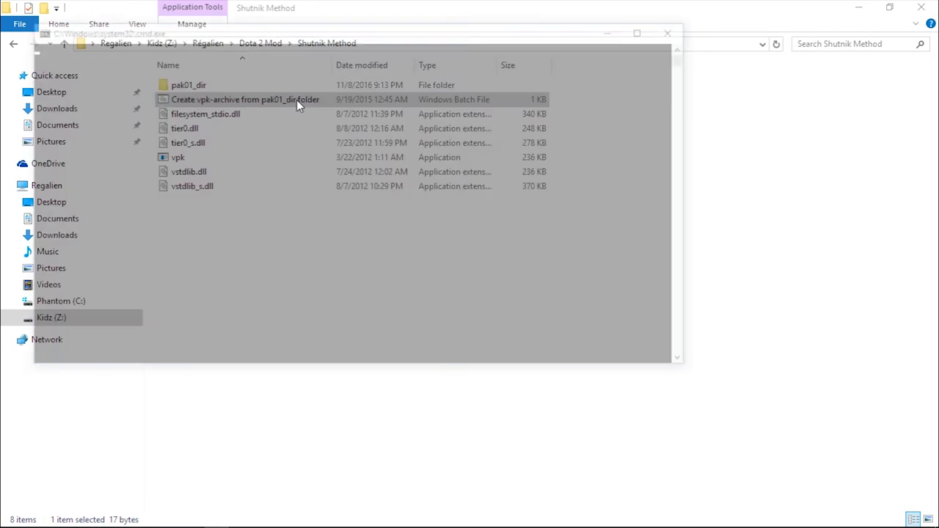
left_click(260, 42)
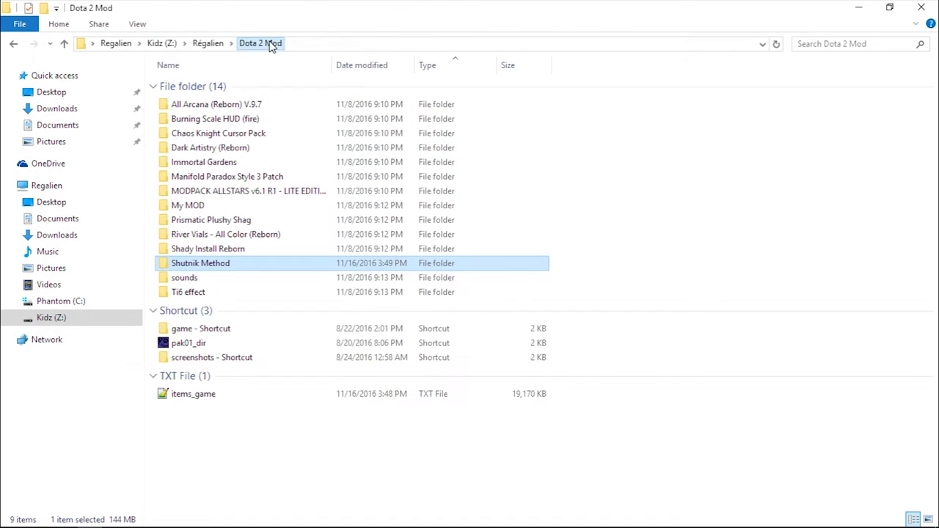